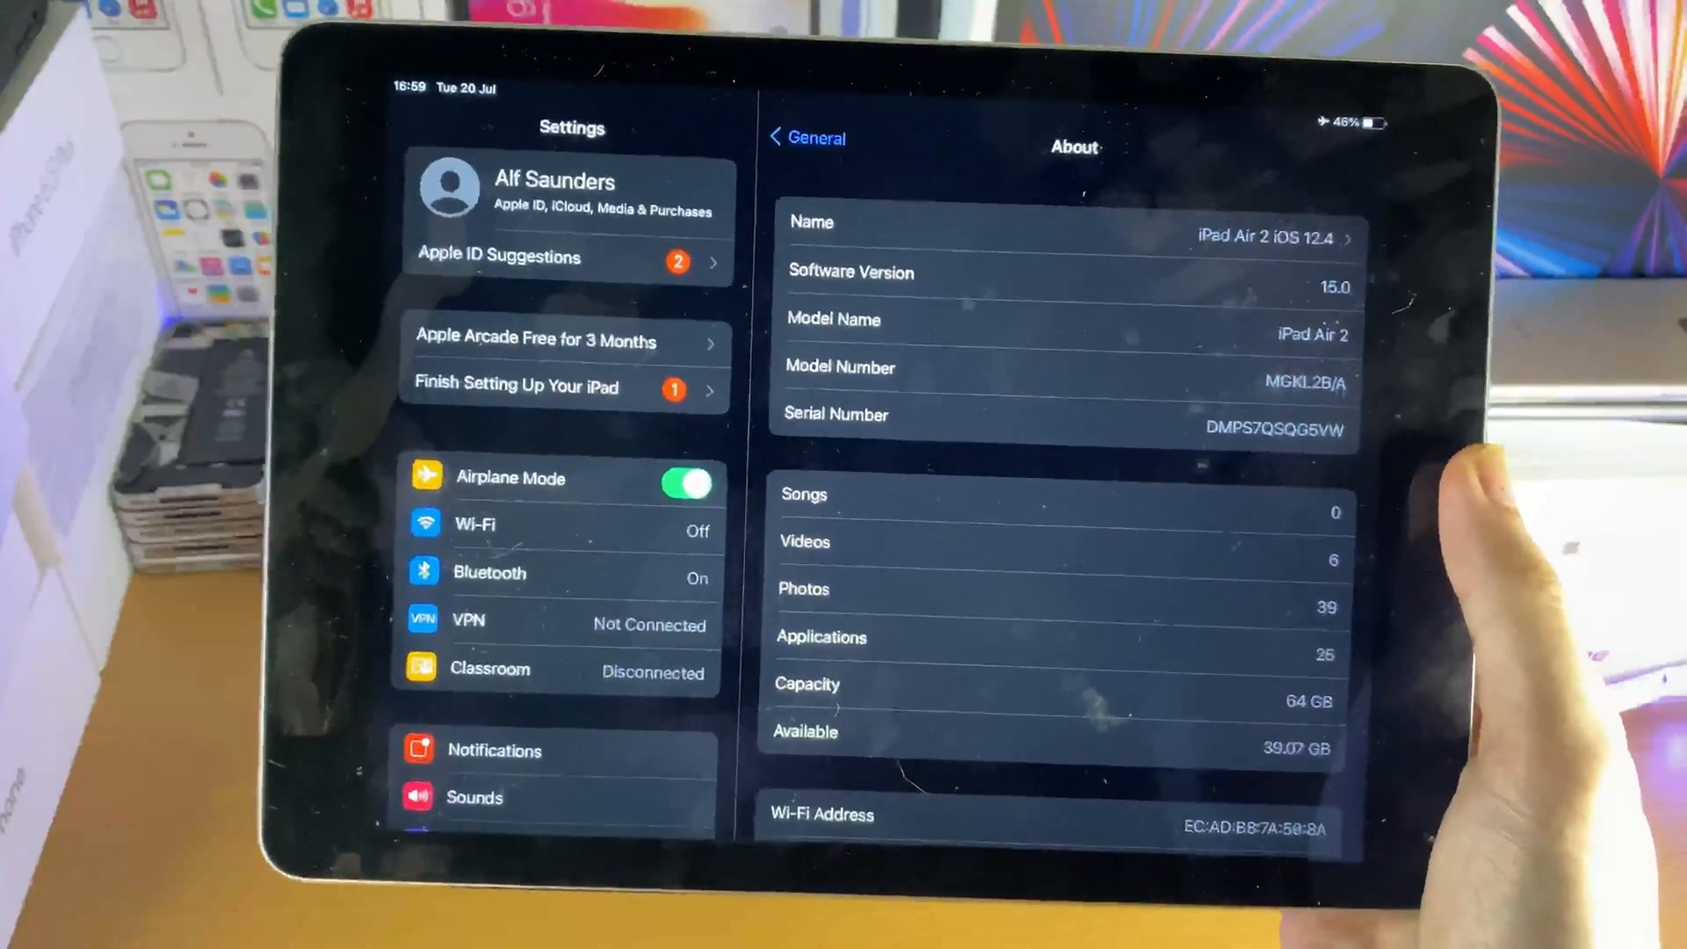
Step: Set newly downloaded apps to Add to Home Screen, then reach Transfer or Reset iPad under General
scroll(down, 3)
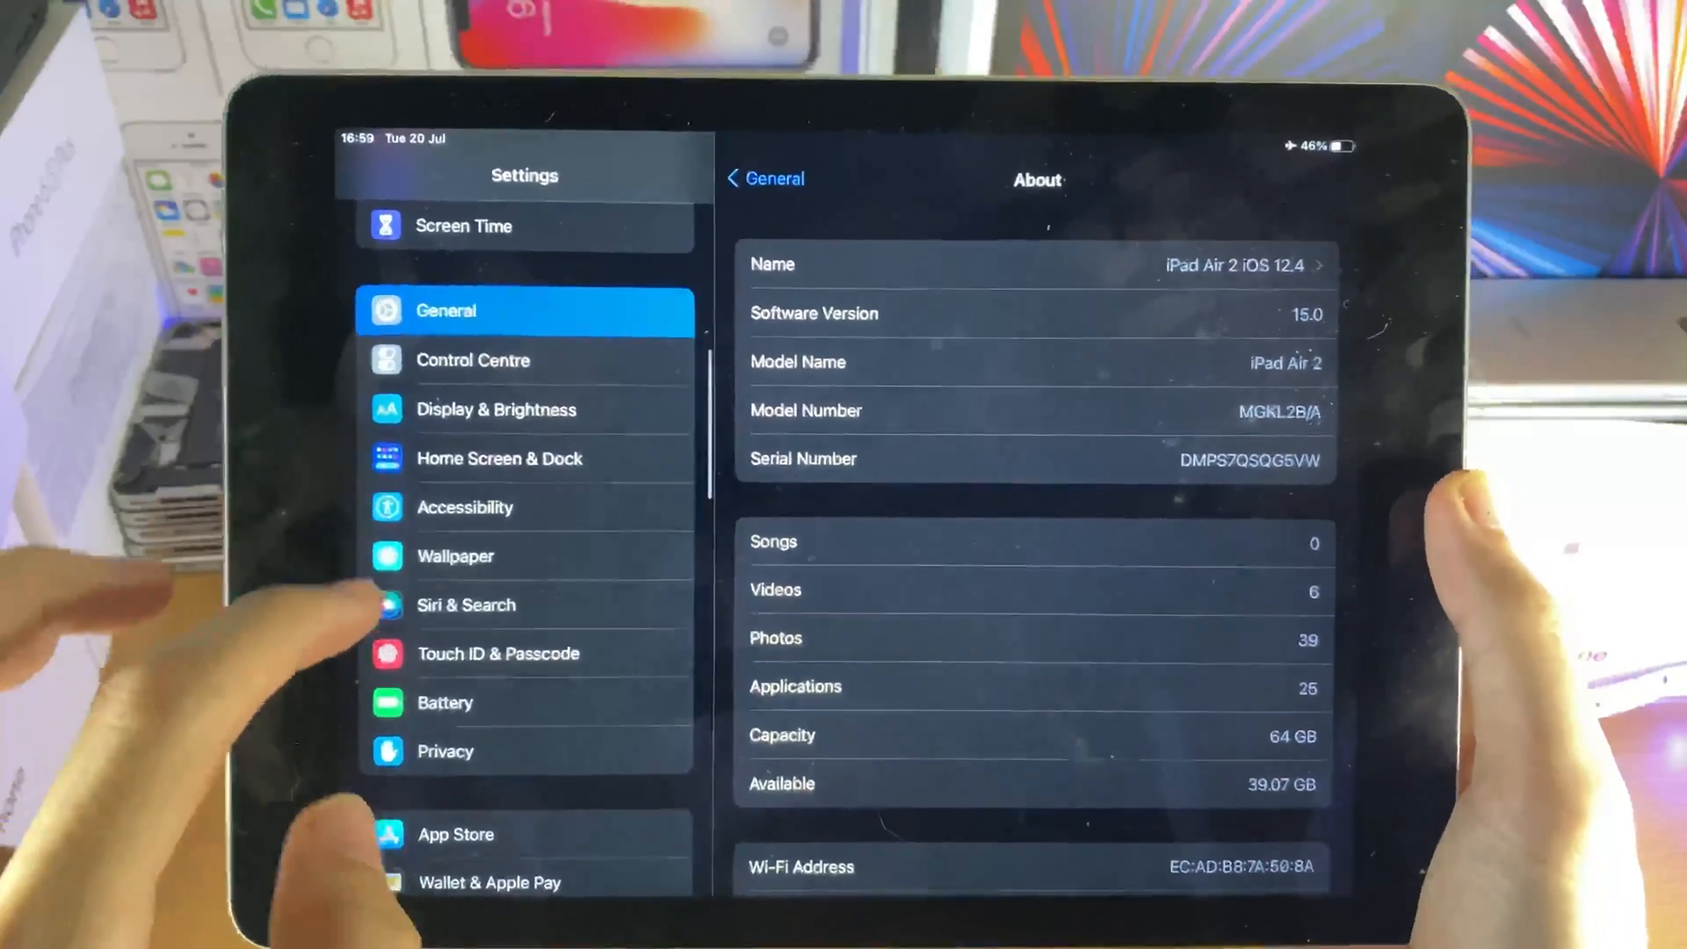
click(499, 457)
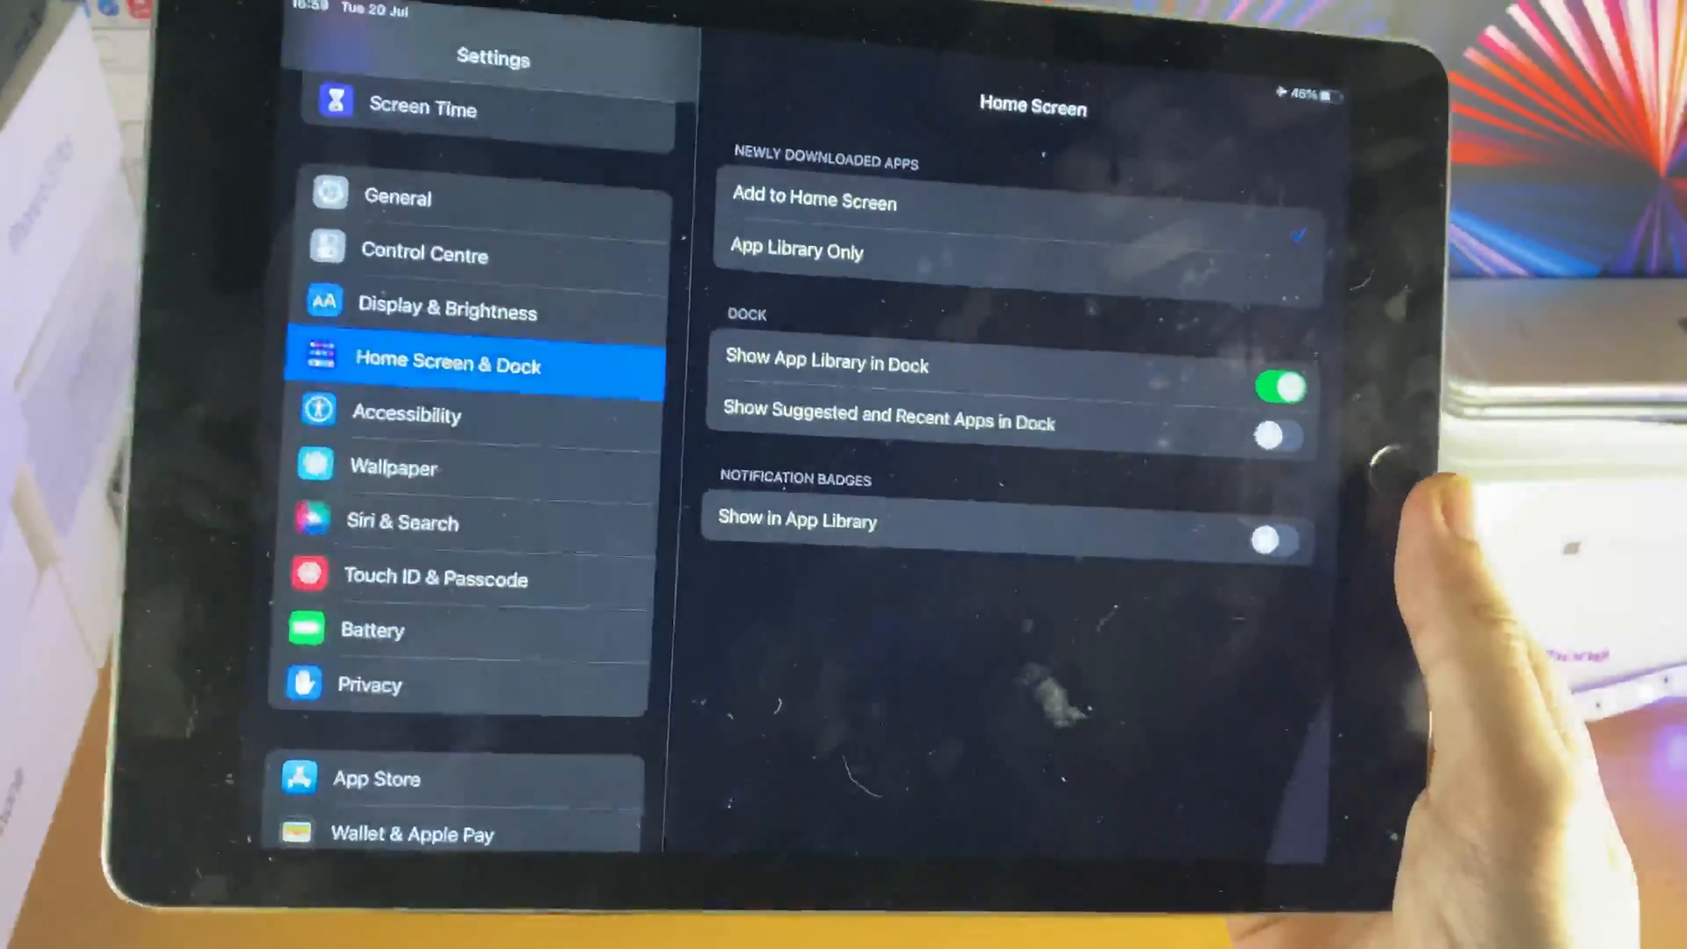
click(968, 226)
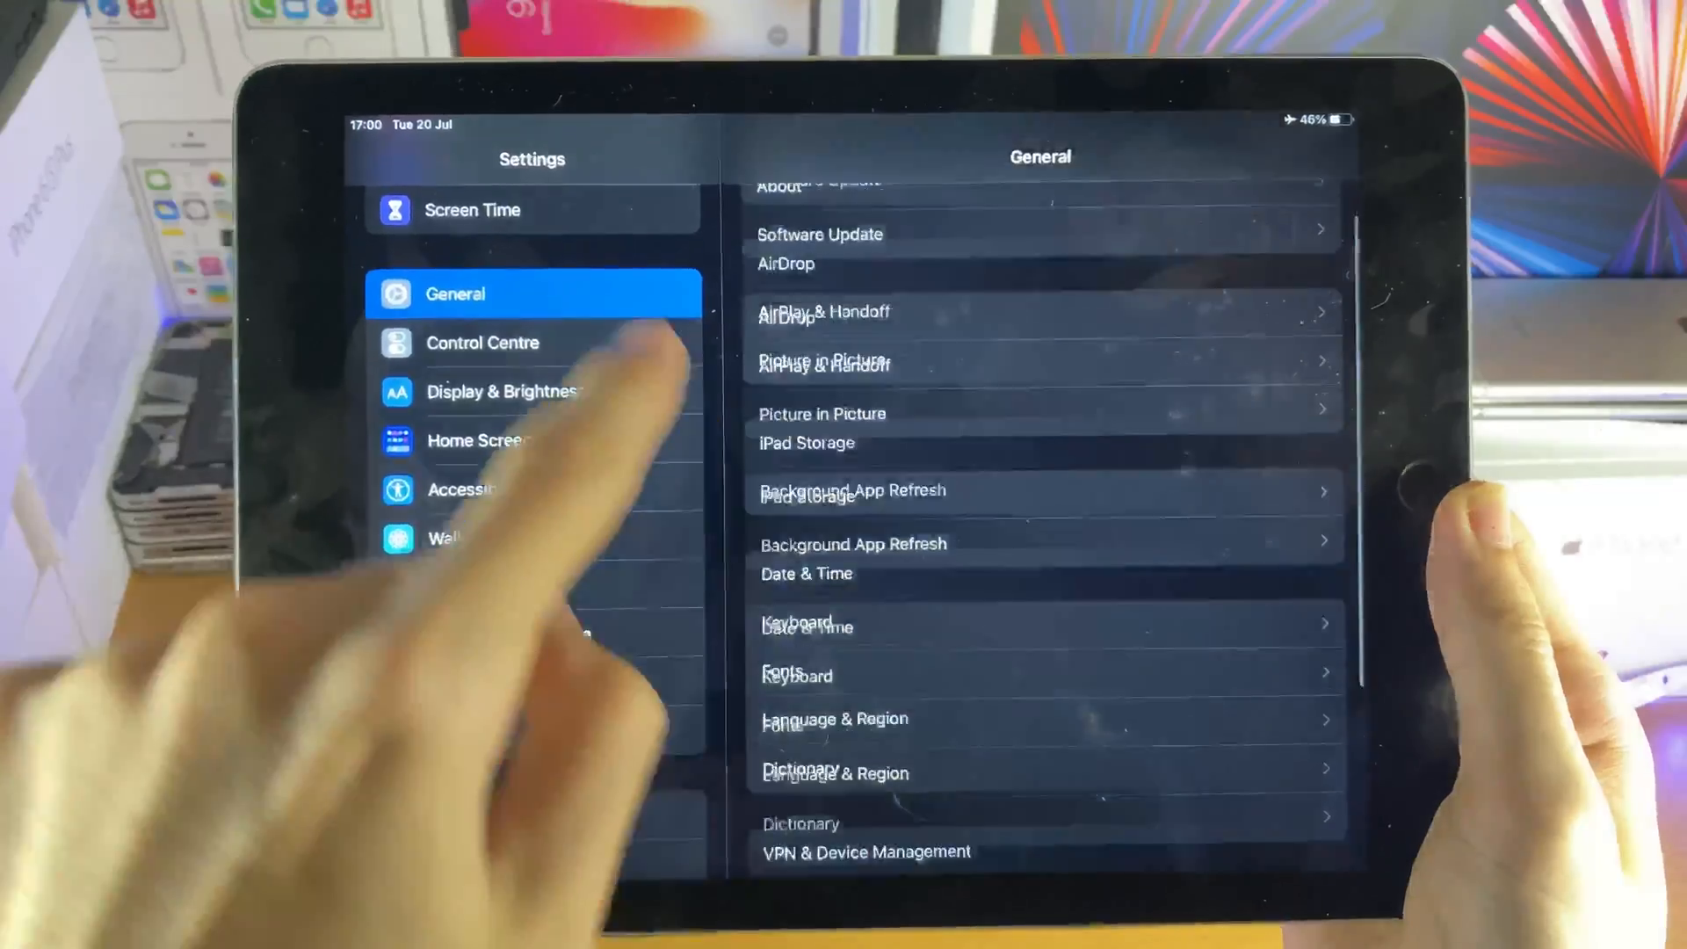
scroll(down, 3)
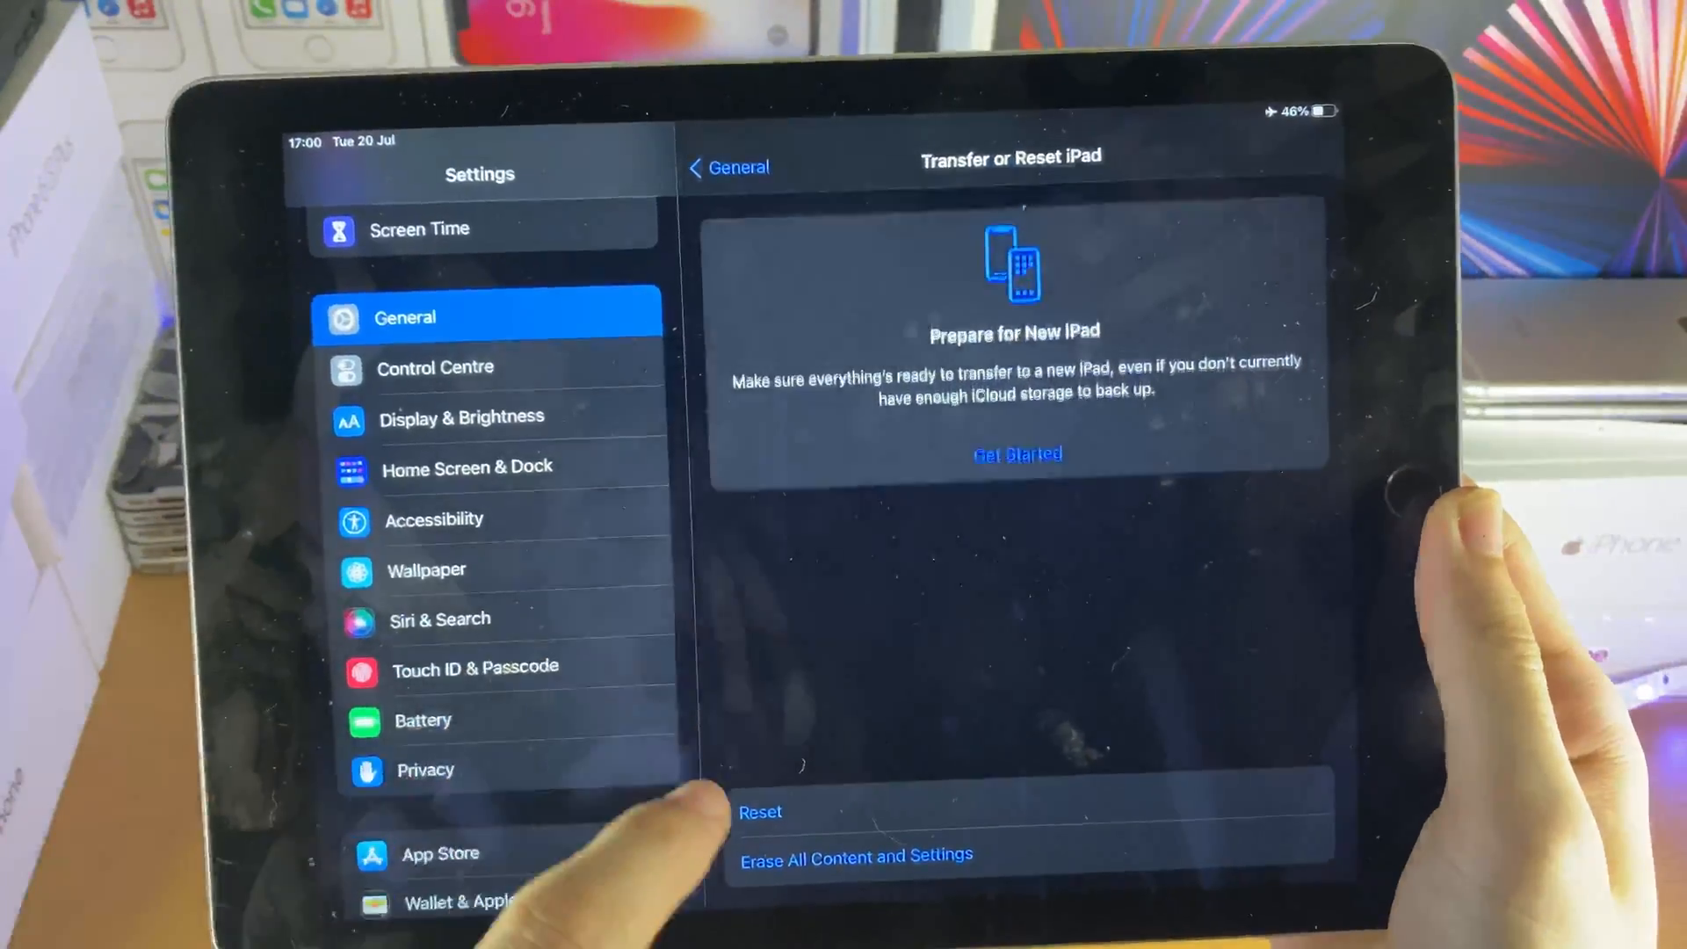
Step: Choose Reset All Settings and confirm the reset, keeping data and media
click(759, 812)
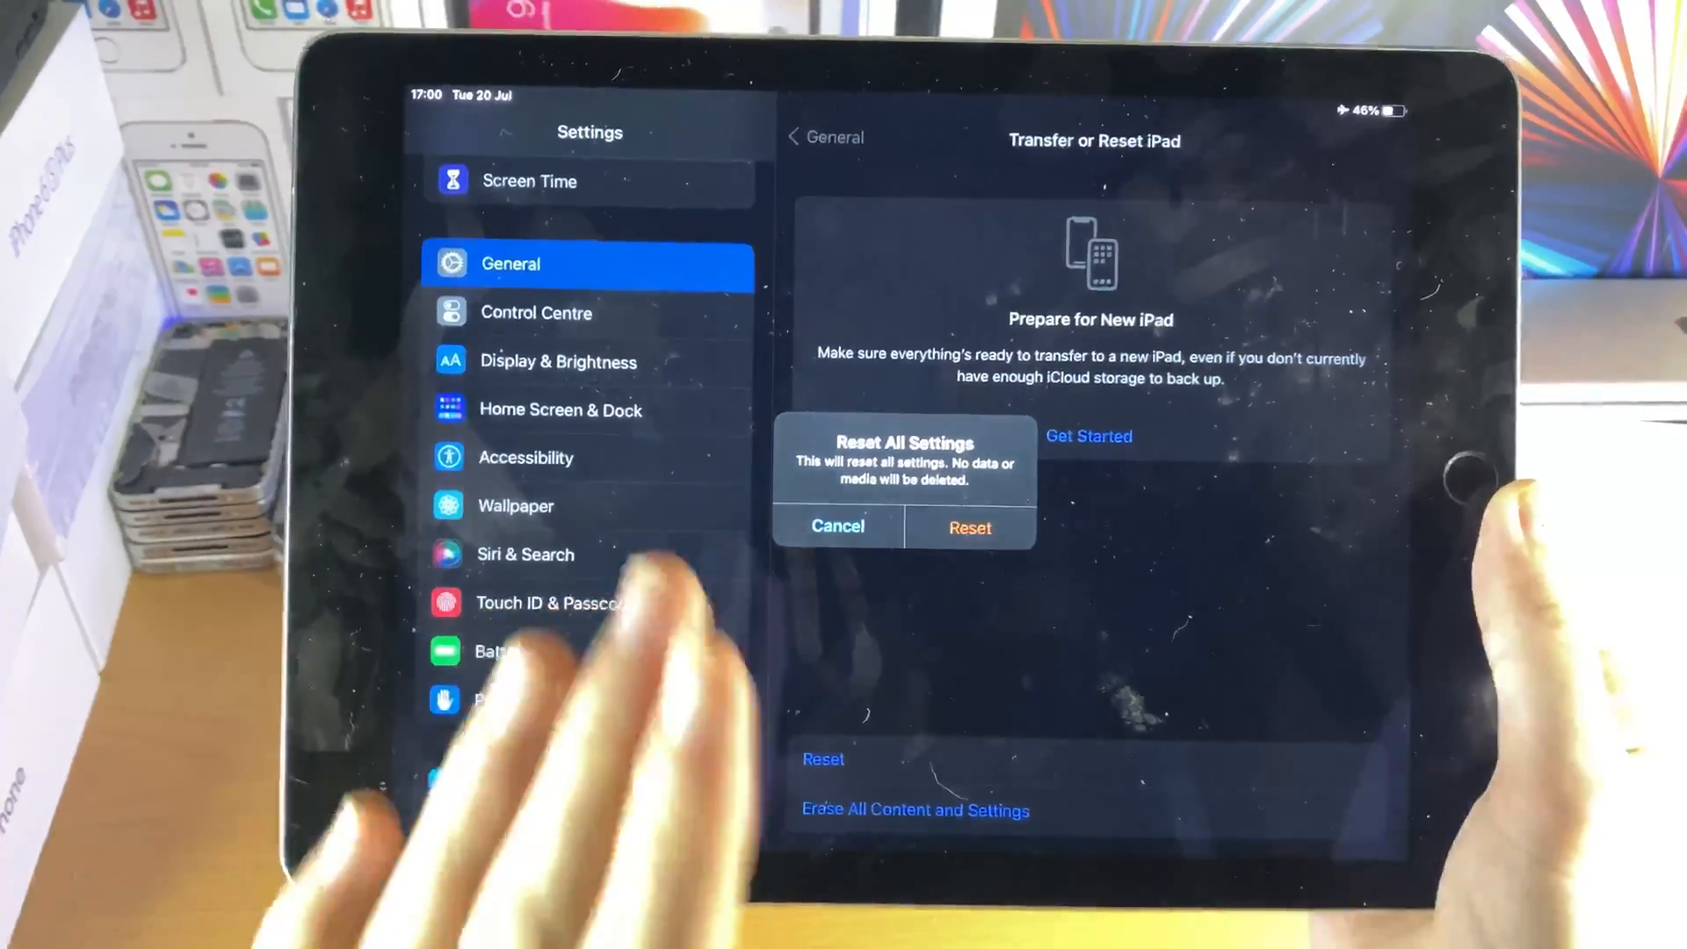
click(836, 527)
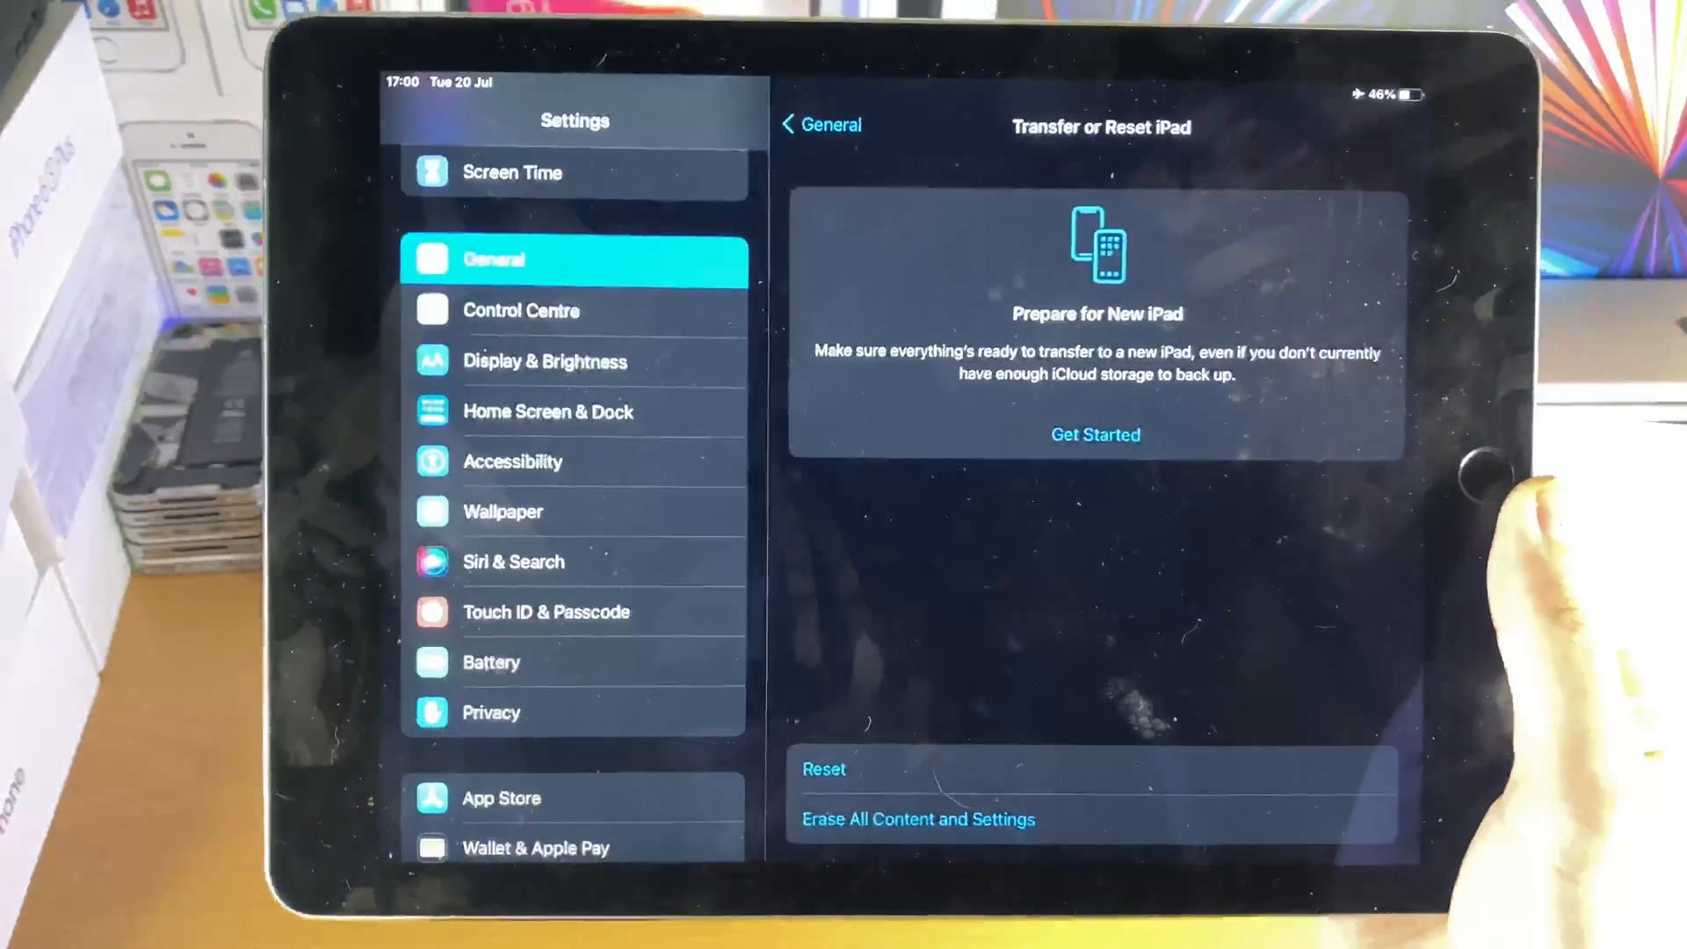